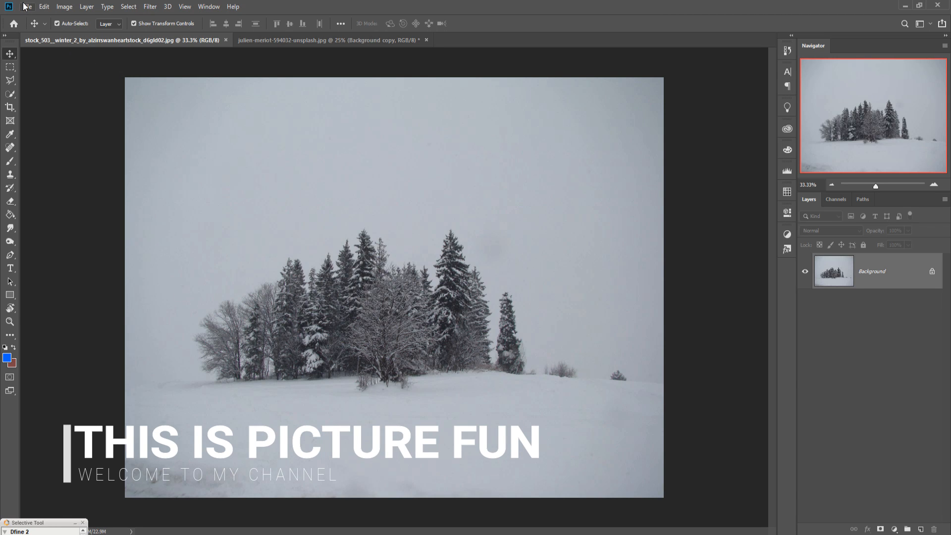
pyautogui.moveTo(520, 221)
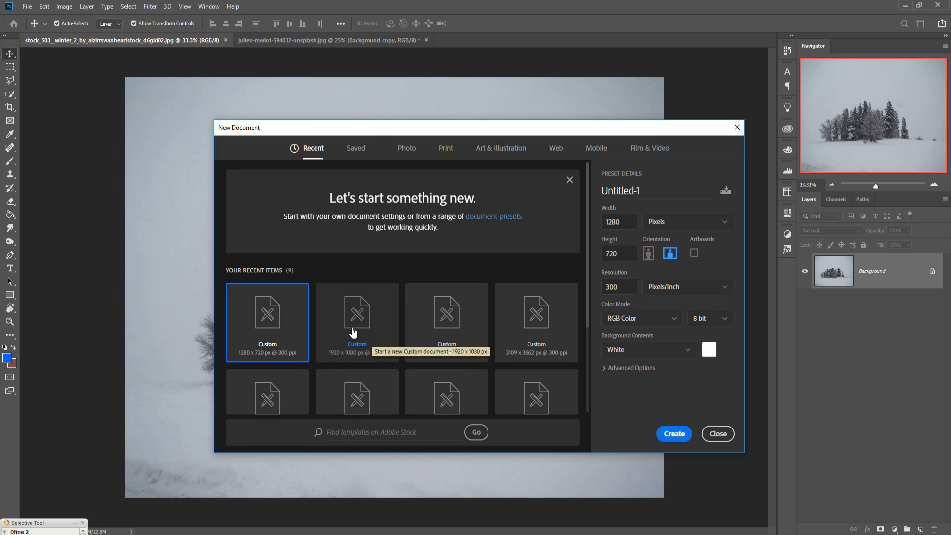
# Create a new blank 1920 x 1080 px document from the recent preset
pyautogui.click(674, 434)
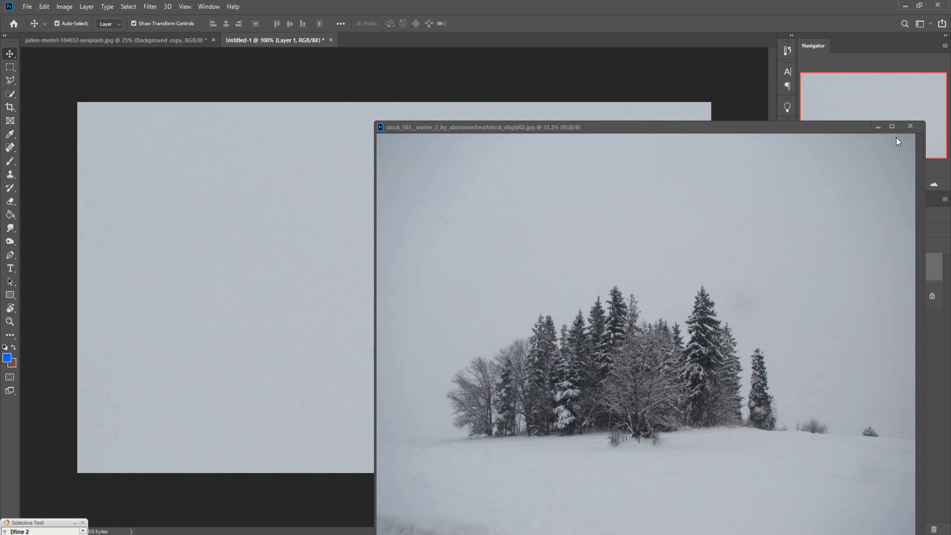
# Bring the forest photo into Untitled-1 and Content-Aware fill its white side margins
pyautogui.click(910, 127)
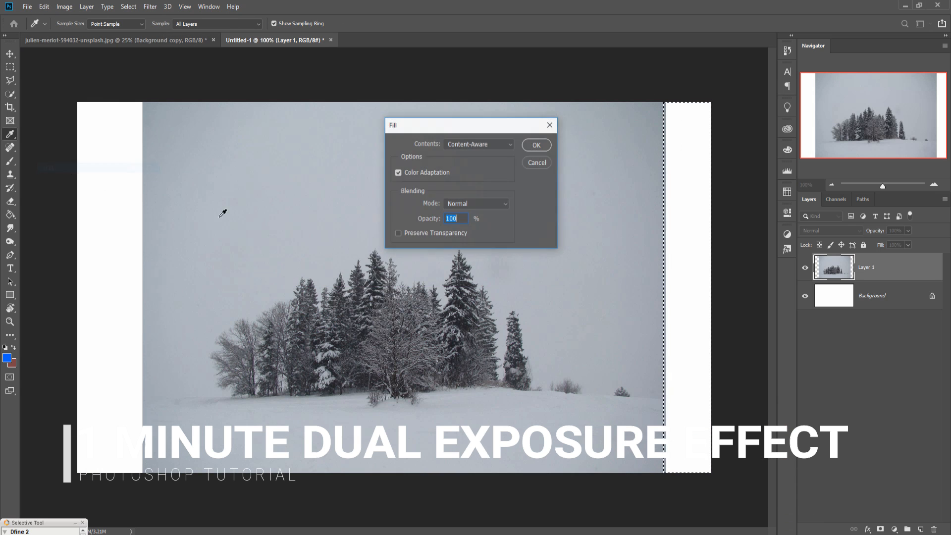
pyautogui.click(127, 6)
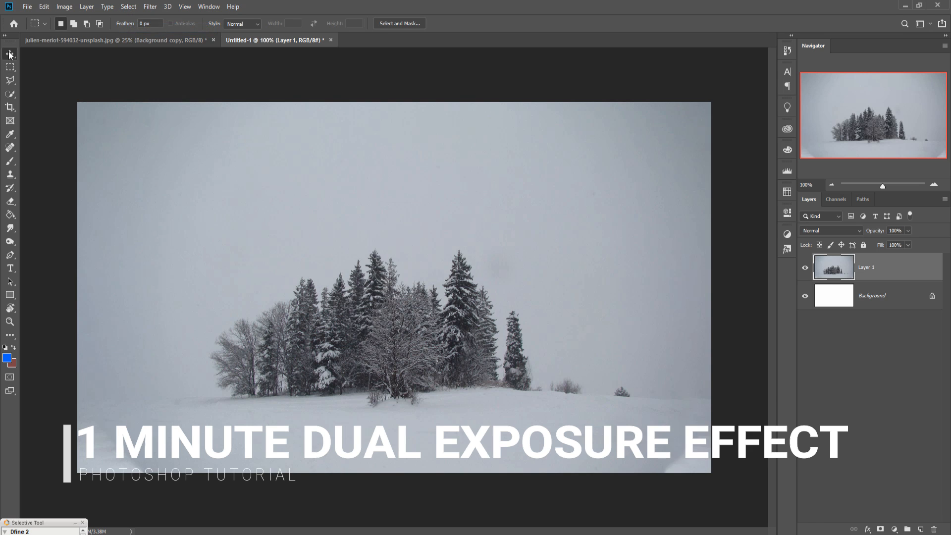
# Add the hooded man photo as a layer at 45% opacity and adjust its placement over the forest
pyautogui.click(104, 41)
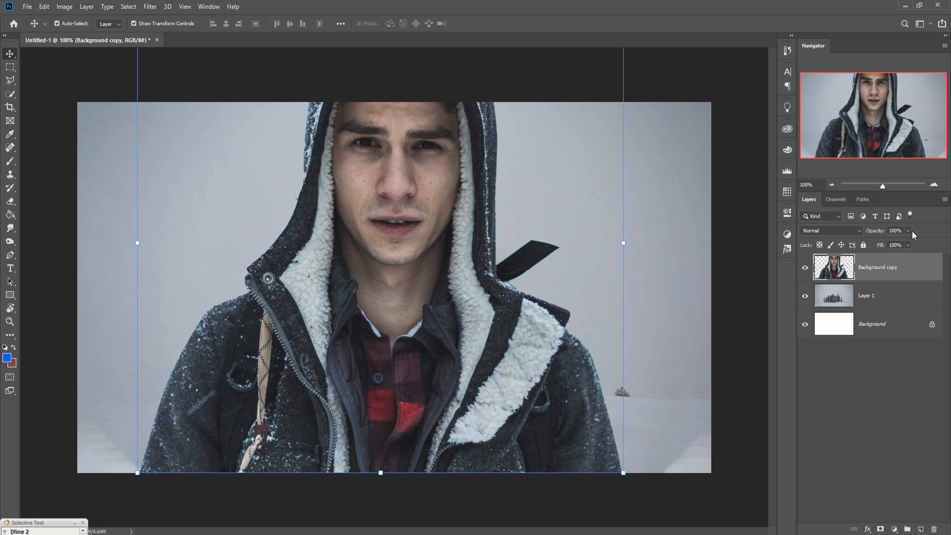
pyautogui.moveTo(912, 243); pyautogui.dragTo(881, 243)
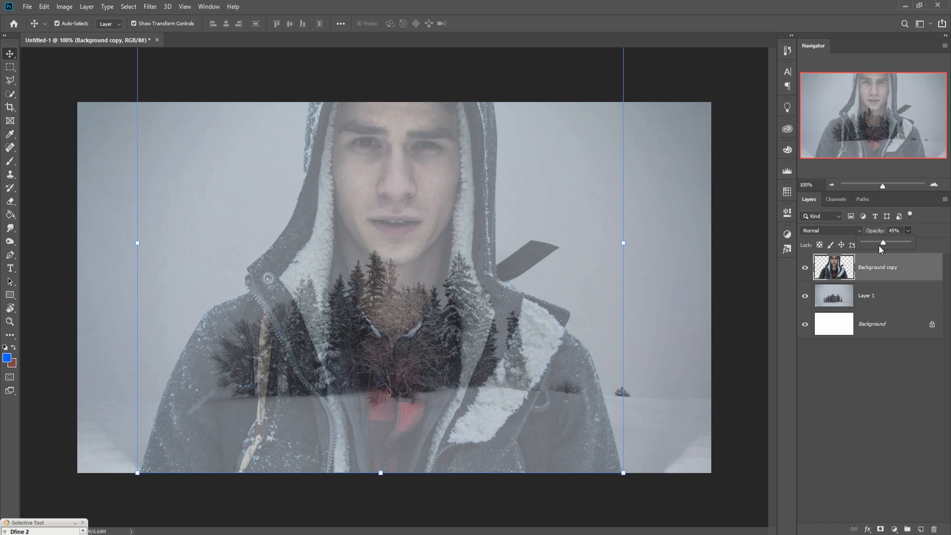
pyautogui.click(875, 295)
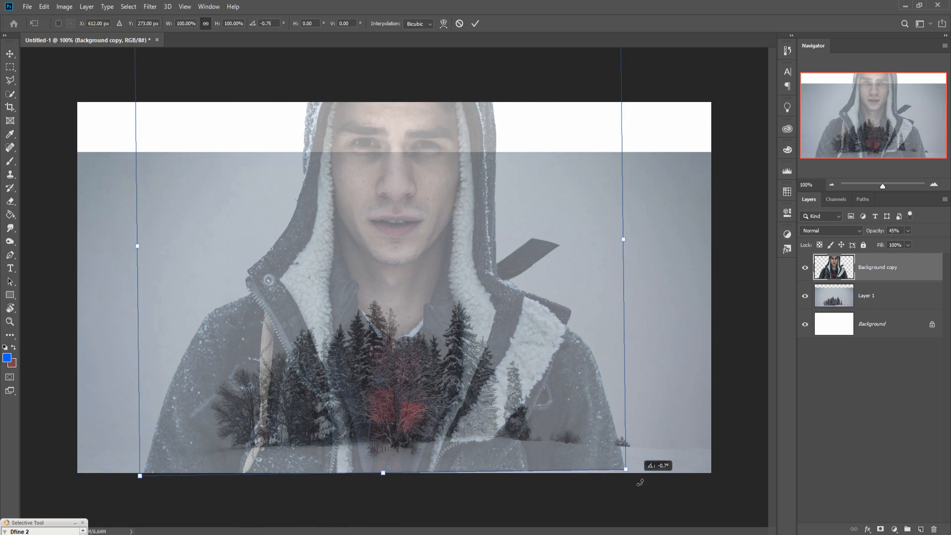
pyautogui.moveTo(623, 239); pyautogui.dragTo(617, 243)
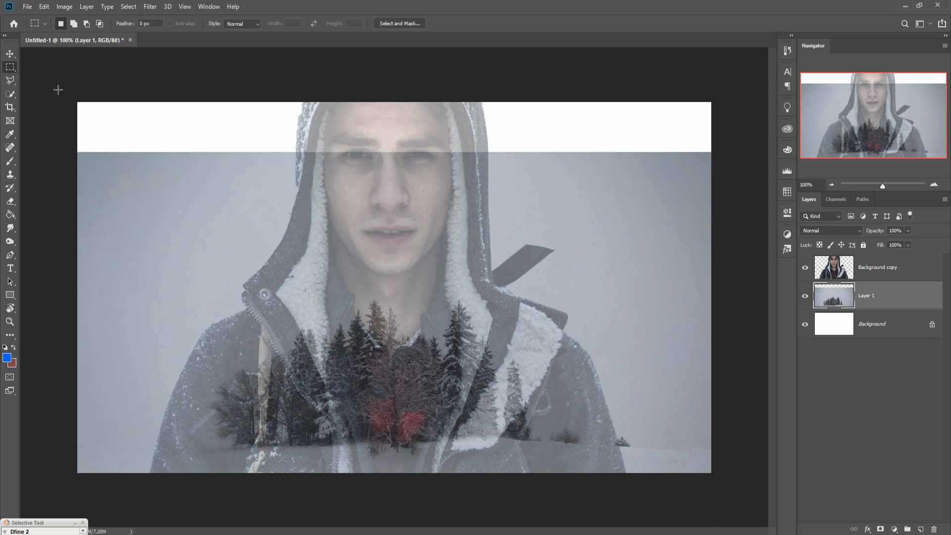
# Content-Aware fill the white top strip with grey sky, then deselect
pyautogui.moveTo(77, 102); pyautogui.dragTo(711, 156)
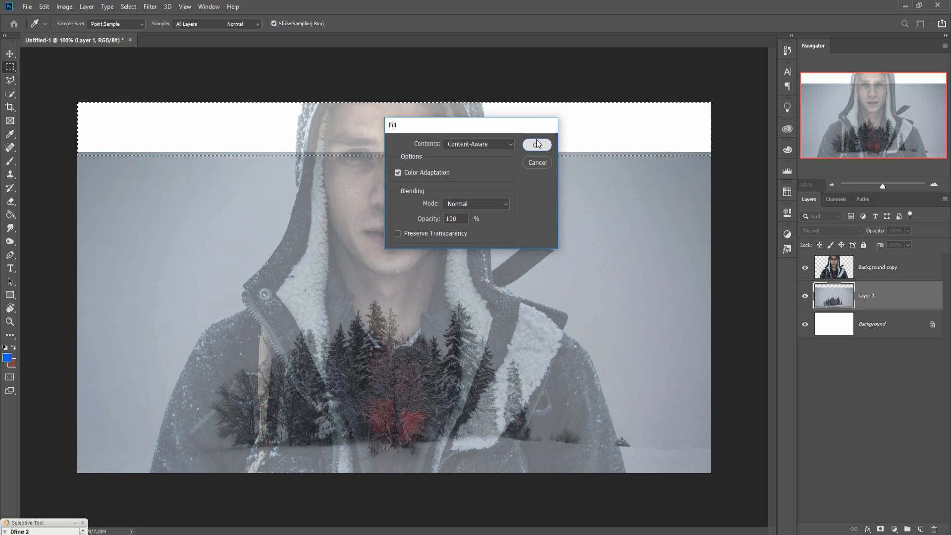
pyautogui.click(537, 144)
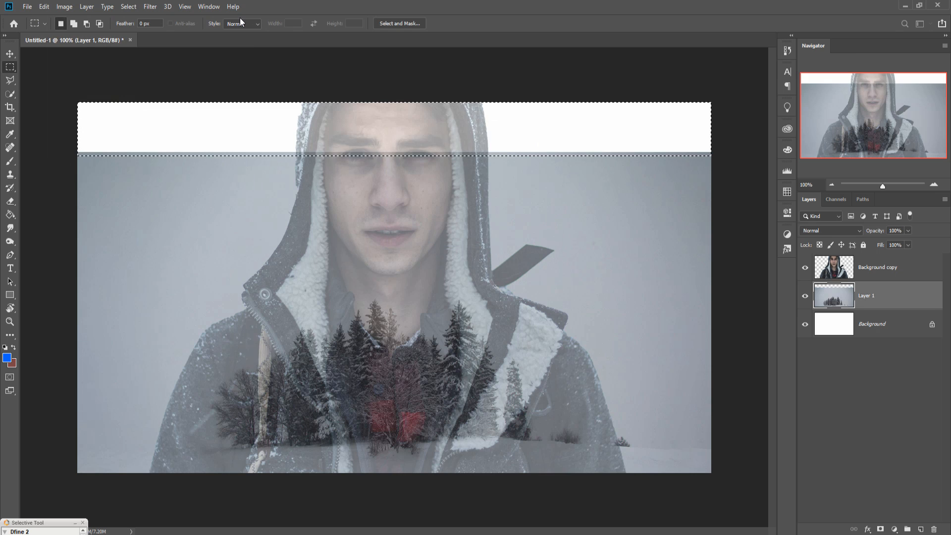
pyautogui.click(127, 6)
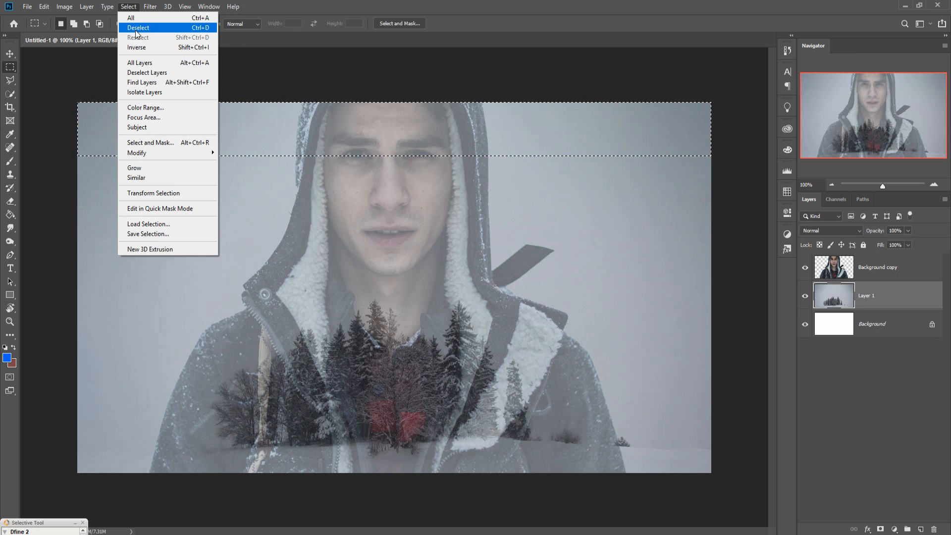
pyautogui.click(139, 28)
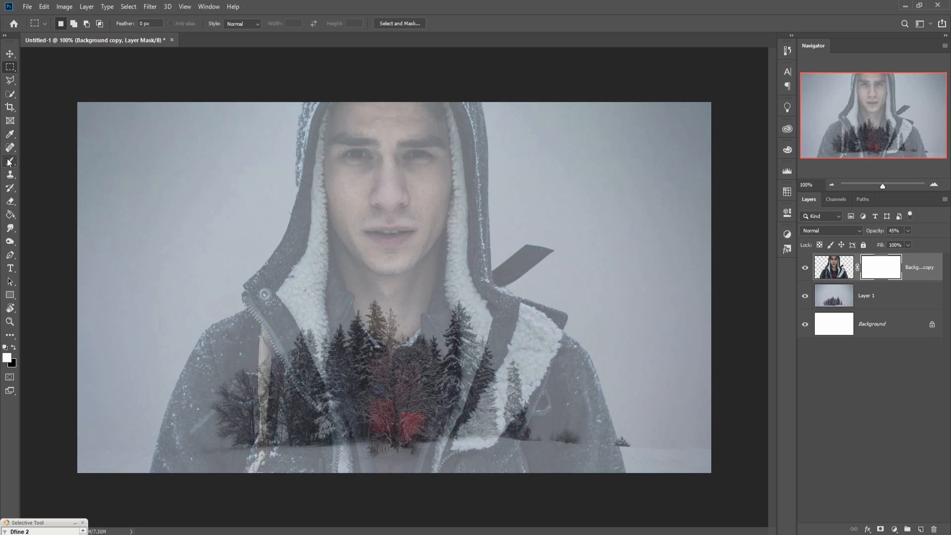
# Paint the layer mask with a 14% opacity brush so the forest shows through his chest
pyautogui.click(10, 160)
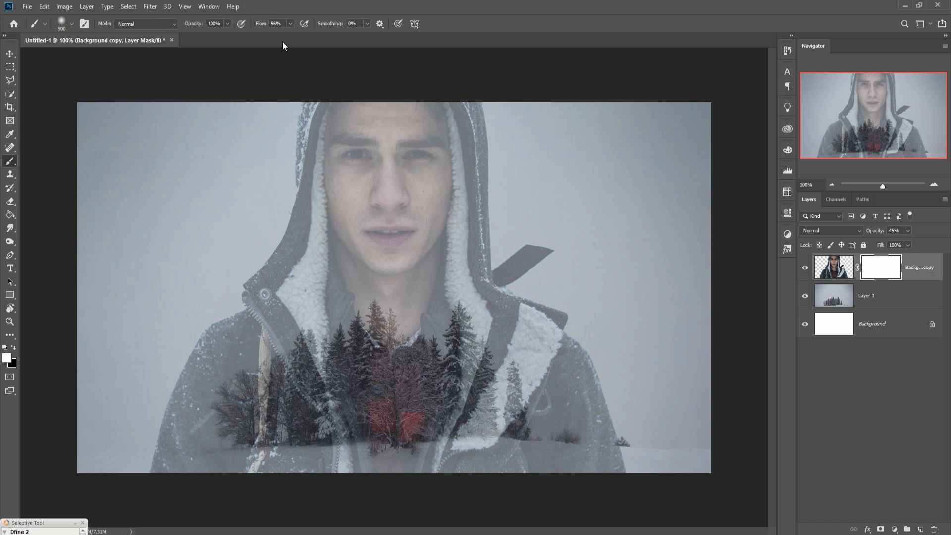
pyautogui.moveTo(231, 35); pyautogui.dragTo(198, 36)
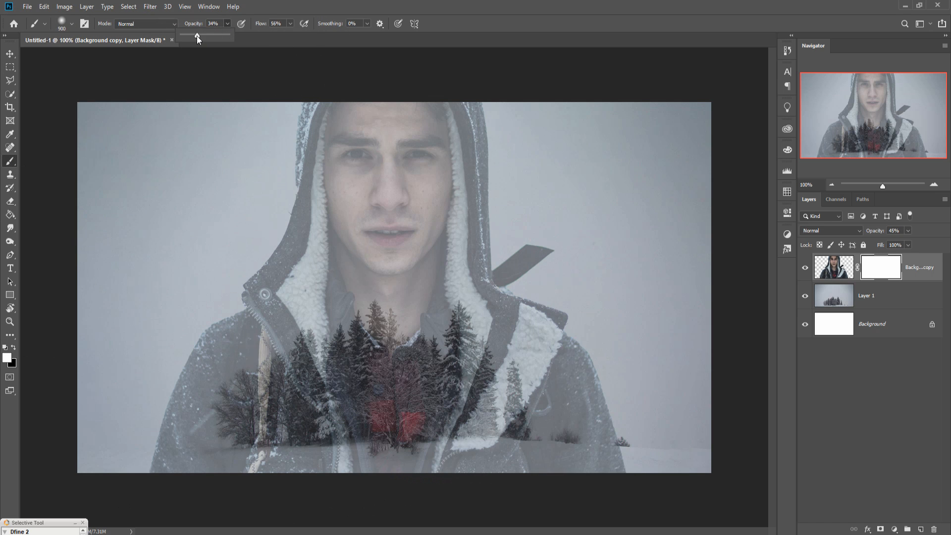
pyautogui.moveTo(197, 35); pyautogui.dragTo(189, 35)
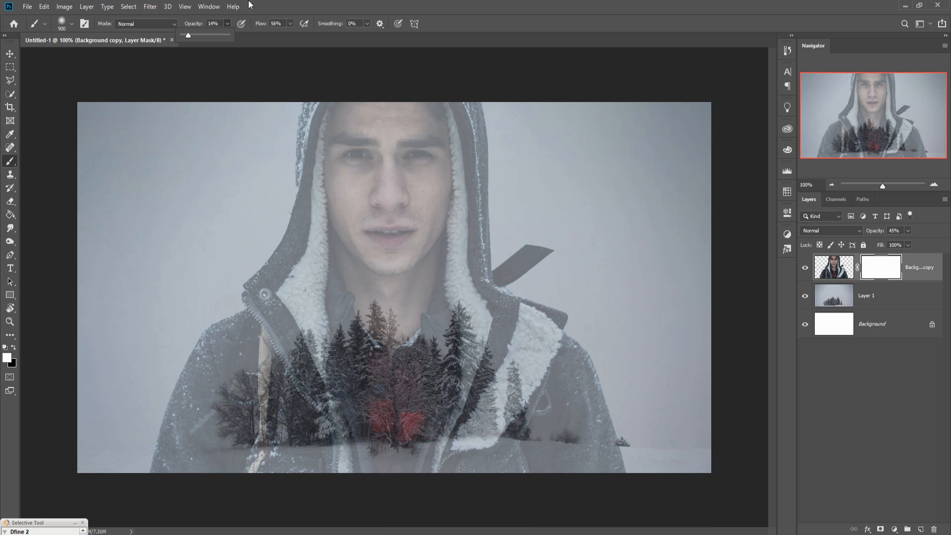
pyautogui.moveTo(188, 35); pyautogui.dragTo(233, 35)
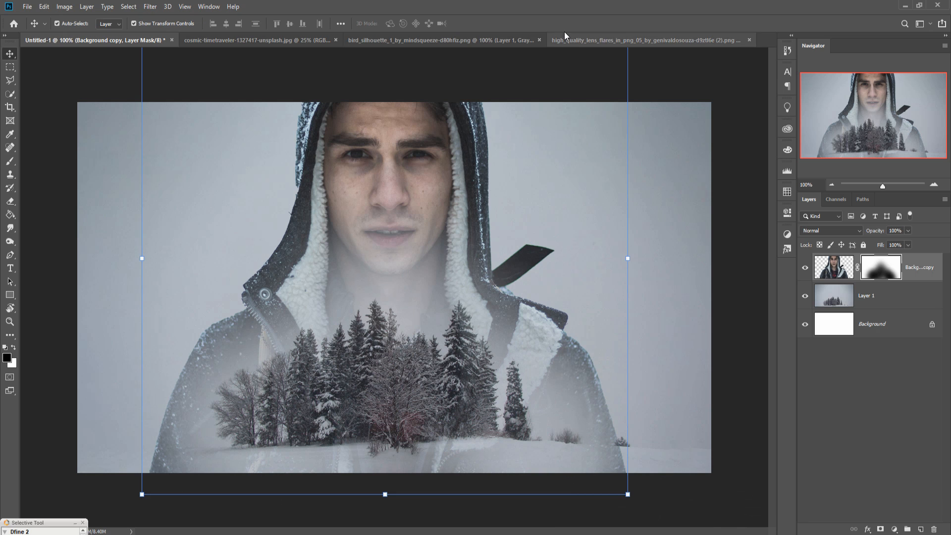
# Place the bird PNG, shrink it with Free Transform, and duplicate the flock for a second group
pyautogui.click(440, 40)
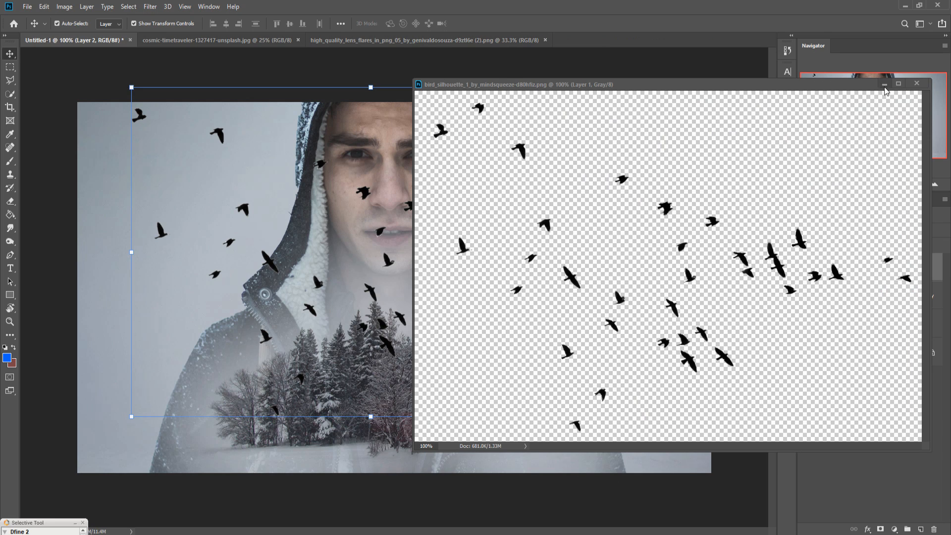
pyautogui.click(916, 83)
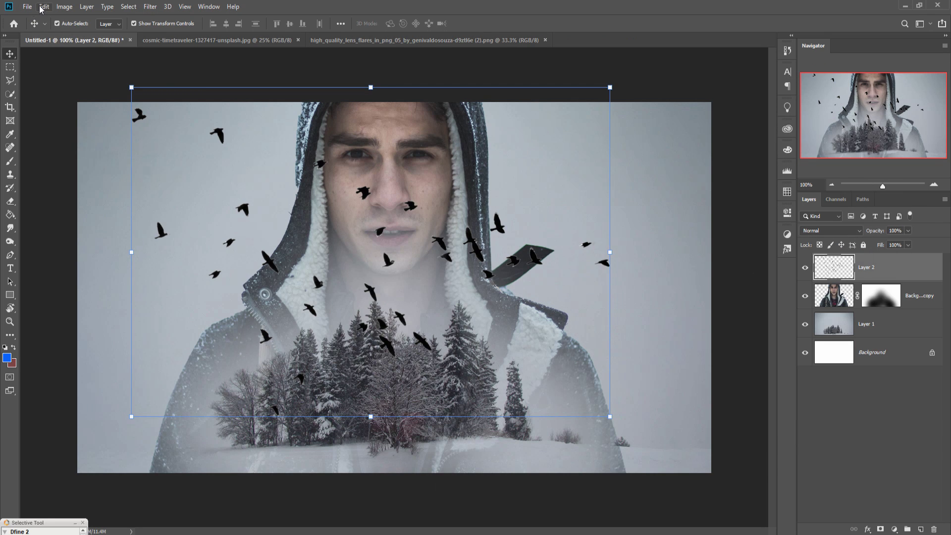
pyautogui.click(44, 7)
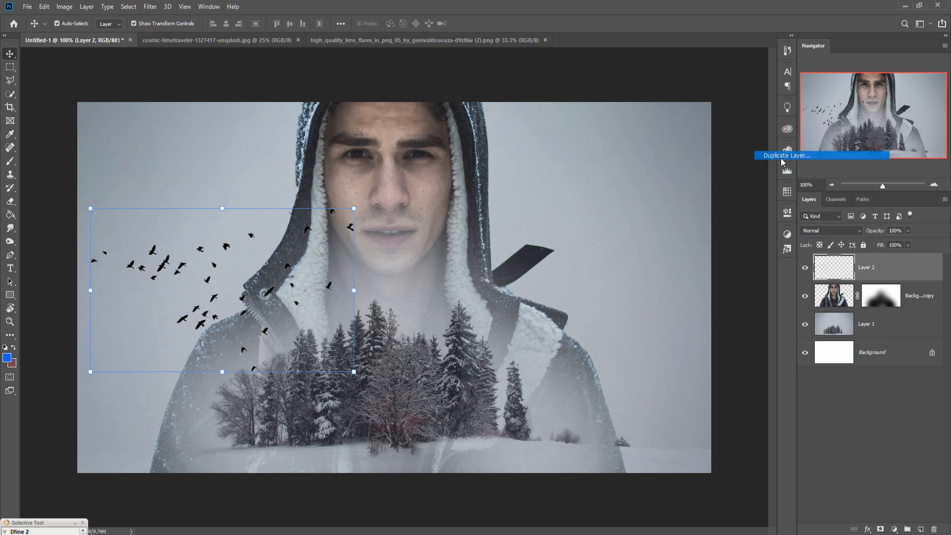
pyautogui.click(786, 154)
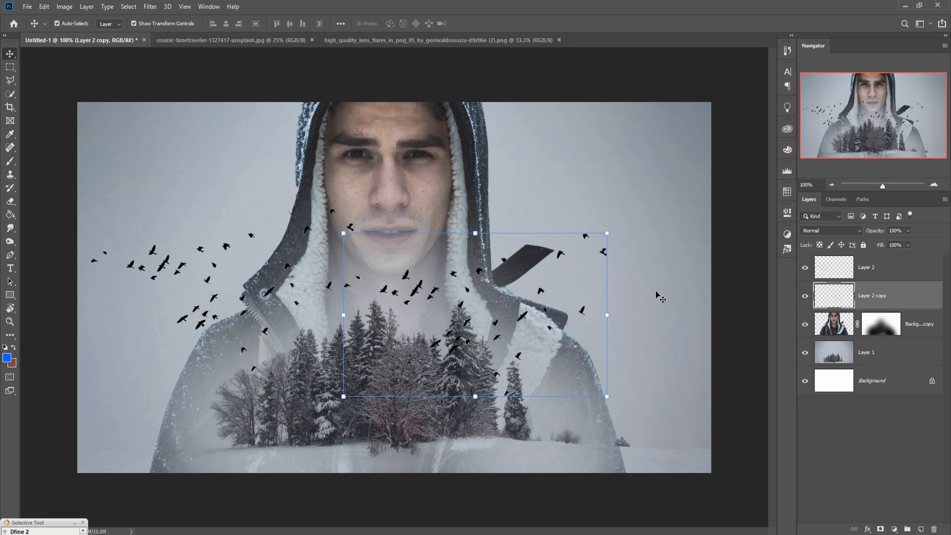
pyautogui.click(451, 39)
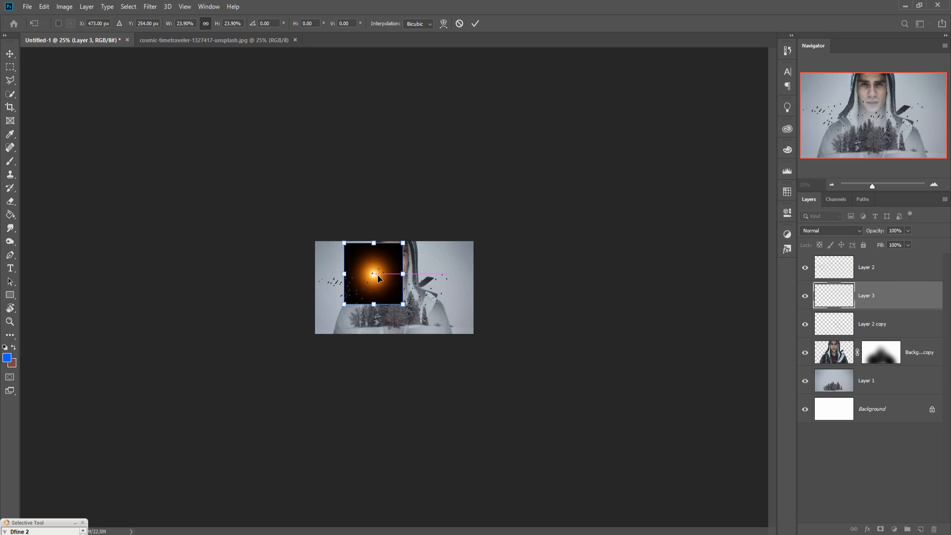
# Set the lens flare layer's blend mode to Screen so only its orange glow shows
pyautogui.click(832, 230)
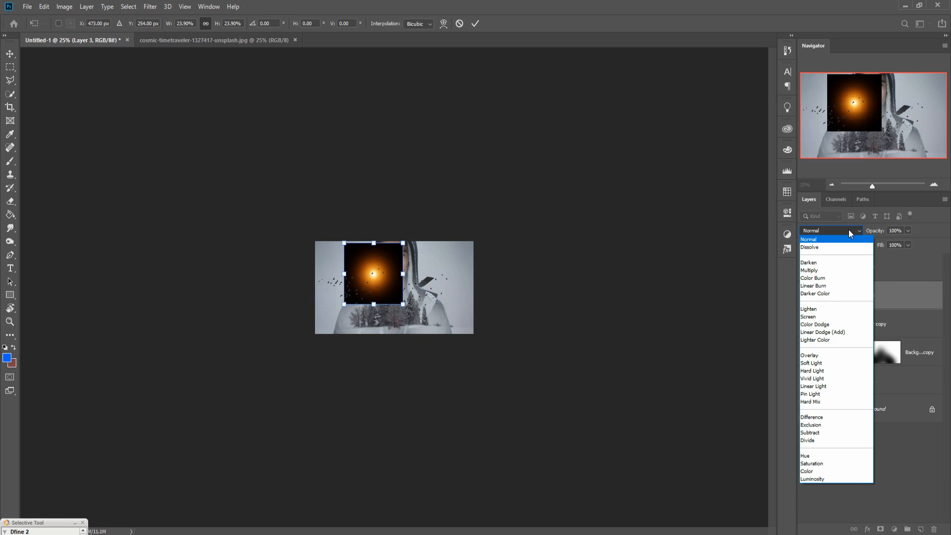
pyautogui.click(808, 317)
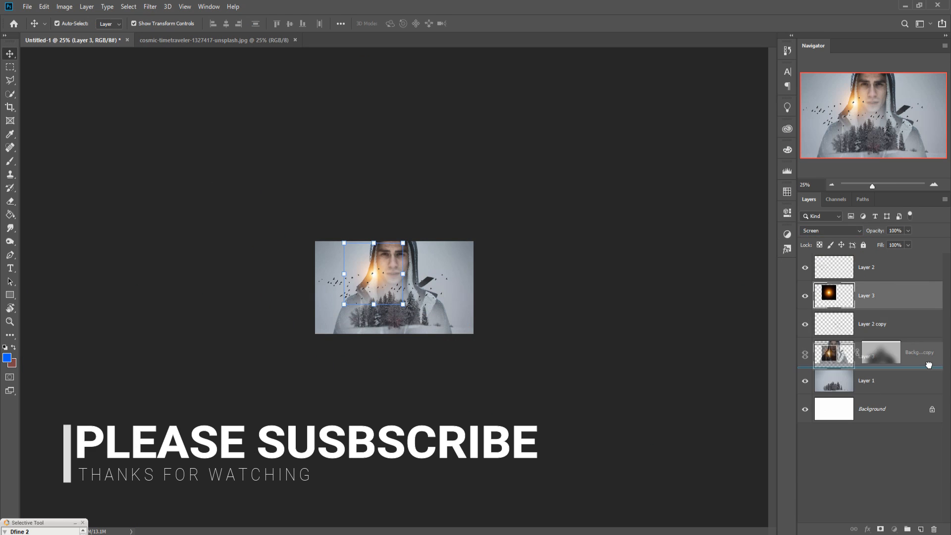